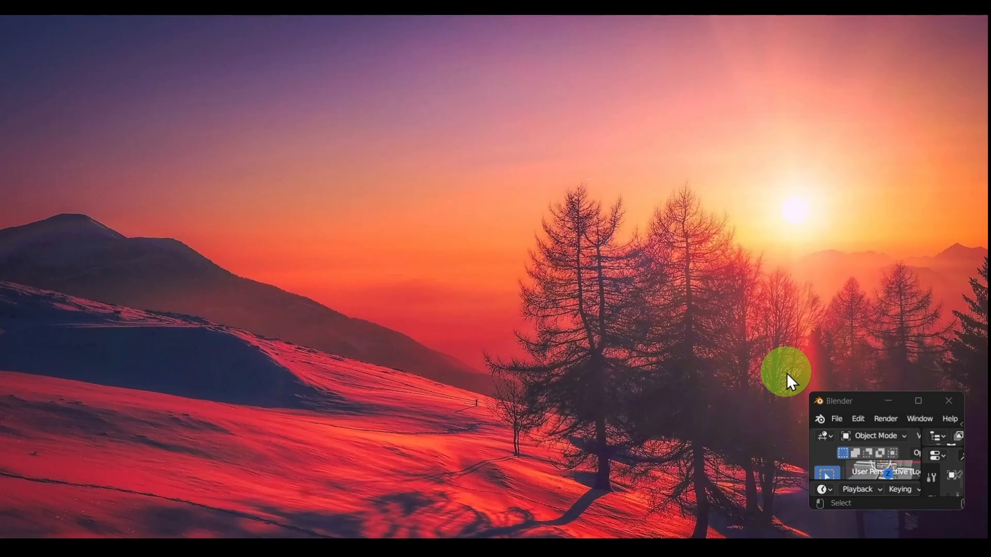
Enlarge the Blender window to fill most of the desktop.
{"action": "left_click_drag", "start_coordinate": [787, 371], "coordinate": [245, 408]}
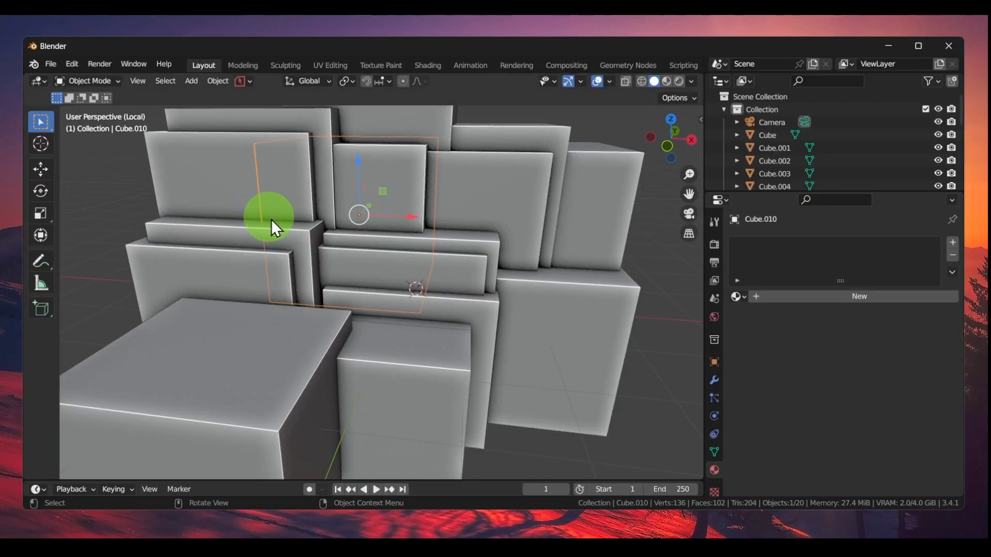
{"action": "mouse_move", "coordinate": [309, 244]}
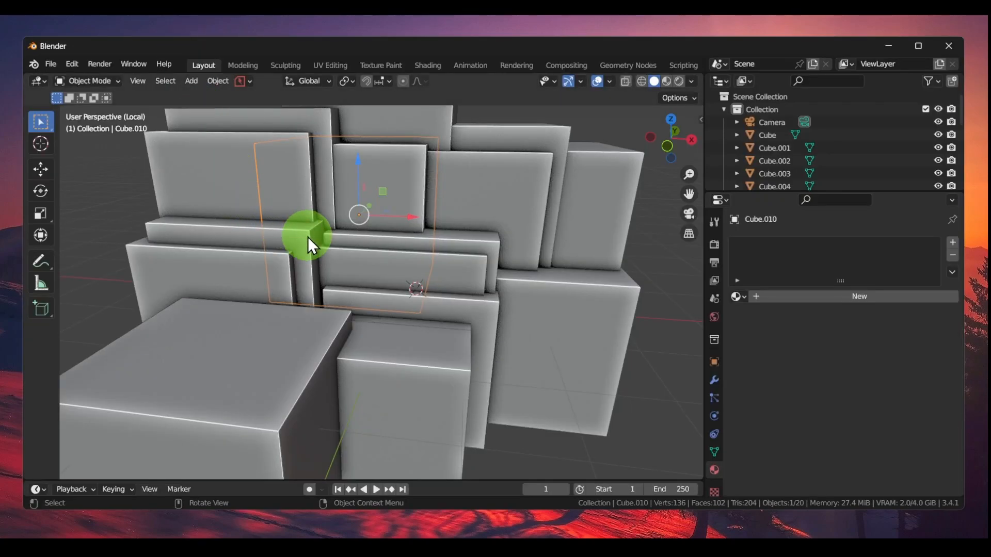
{"action": "mouse_move", "coordinate": [407, 246]}
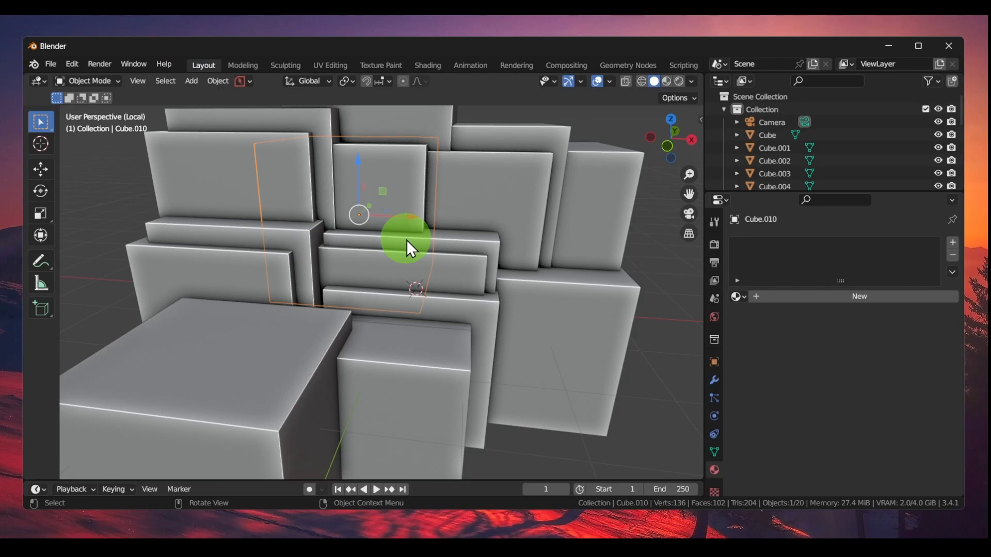
Orbit to view the cube stack from above and select Cube.007.
{"action": "left_click_drag", "start_coordinate": [404, 247], "coordinate": [471, 243]}
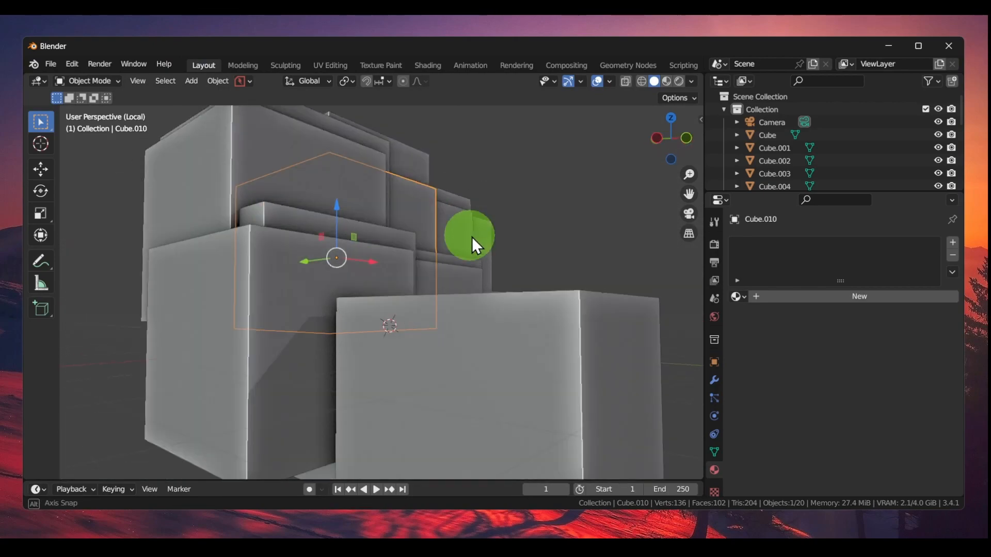
{"action": "left_click_drag", "start_coordinate": [470, 243], "coordinate": [338, 277]}
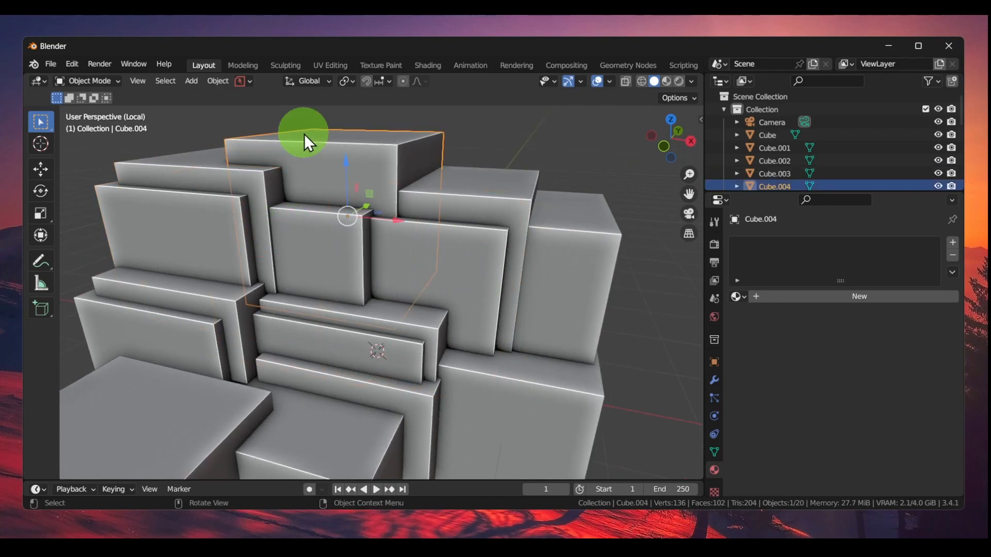
{"action": "left_click", "coordinate": [510, 211]}
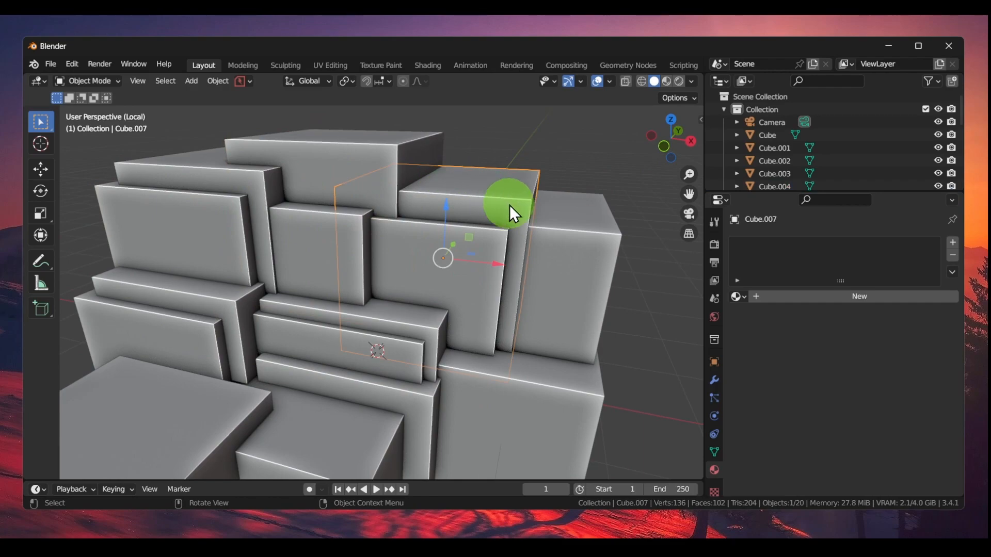
{"action": "mouse_move", "coordinate": [259, 167]}
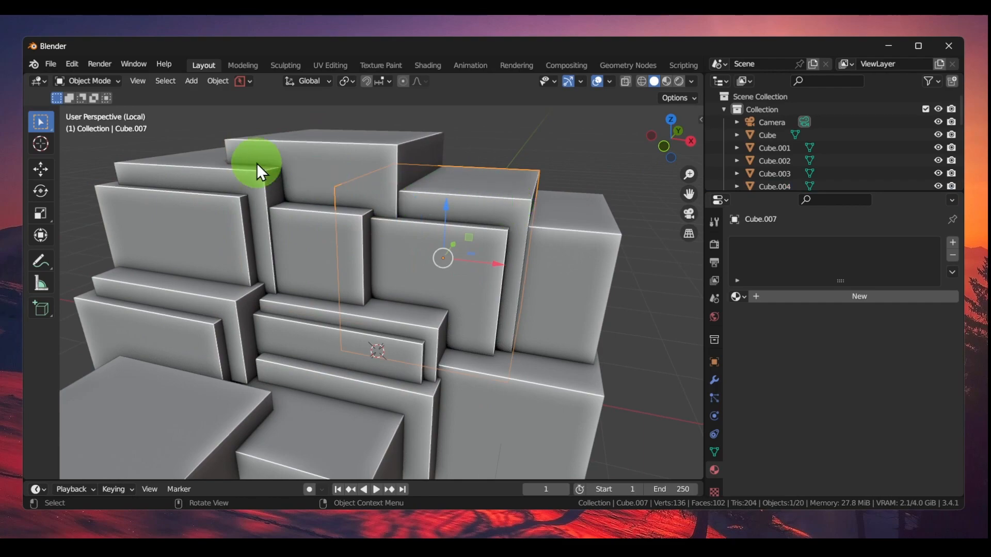
{"action": "mouse_move", "coordinate": [176, 131]}
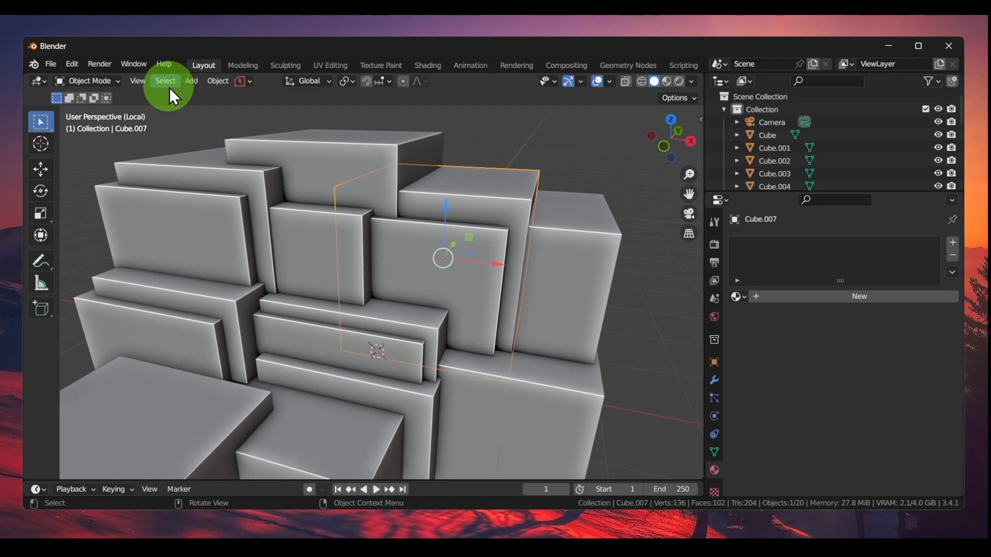
{"action": "mouse_move", "coordinate": [138, 81]}
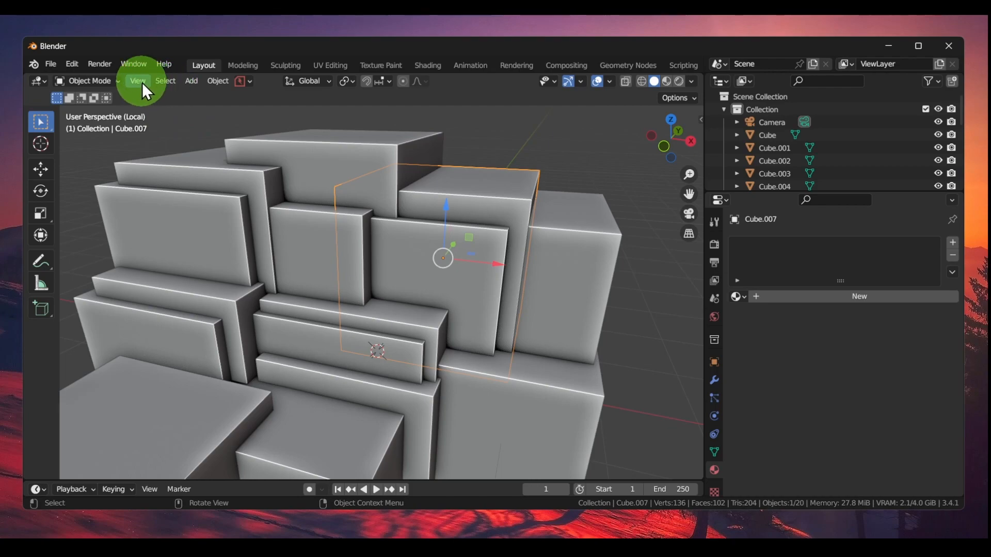
Isolate Cube.007 in Local View via View > Local View > Toggle Local View.
{"action": "left_click", "coordinate": [137, 81]}
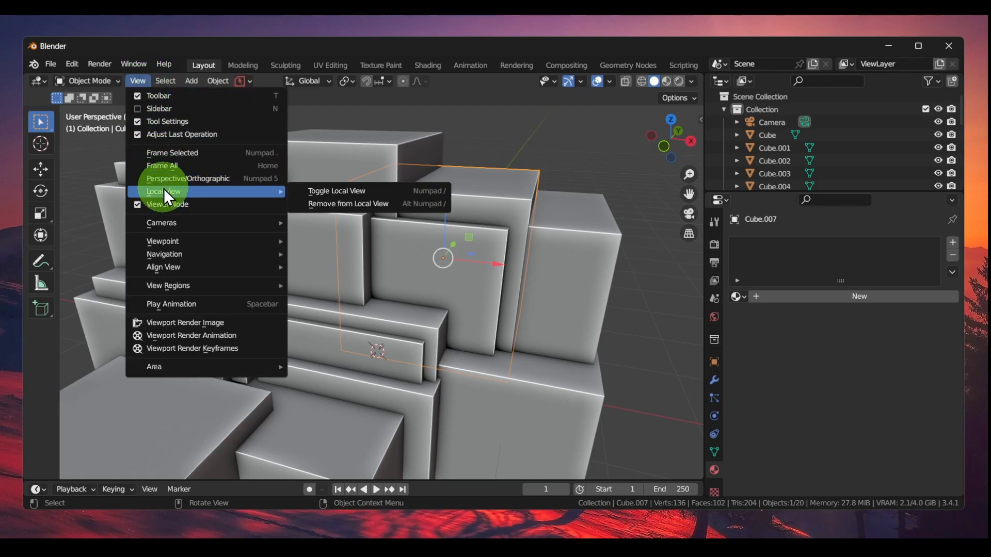
{"action": "mouse_move", "coordinate": [335, 191]}
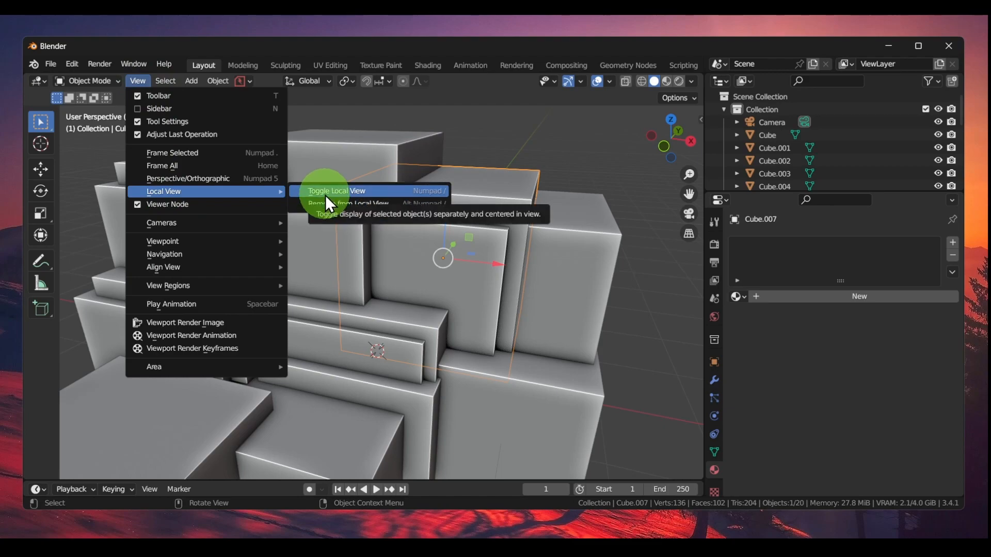
{"action": "left_click", "coordinate": [336, 191]}
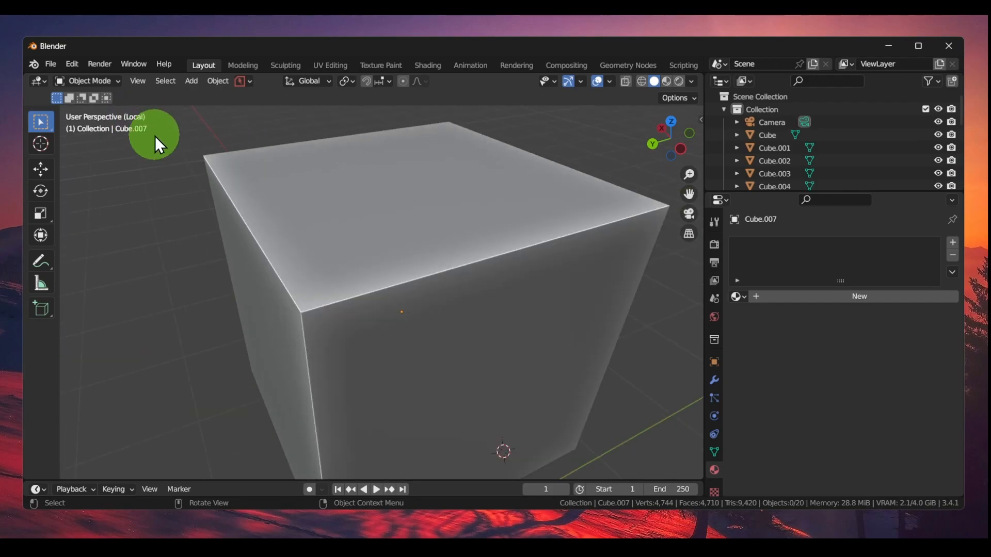
Leave Local View, orbit to the front of the stack and select the large front cube Cube.016.
{"action": "left_click_drag", "start_coordinate": [158, 145], "coordinate": [342, 203]}
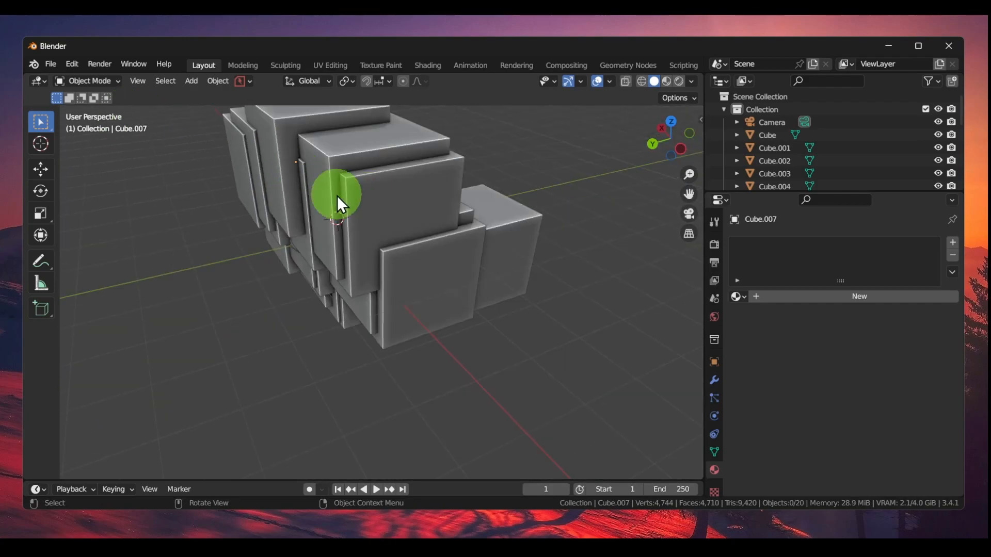
{"action": "left_click_drag", "start_coordinate": [338, 199], "coordinate": [357, 433]}
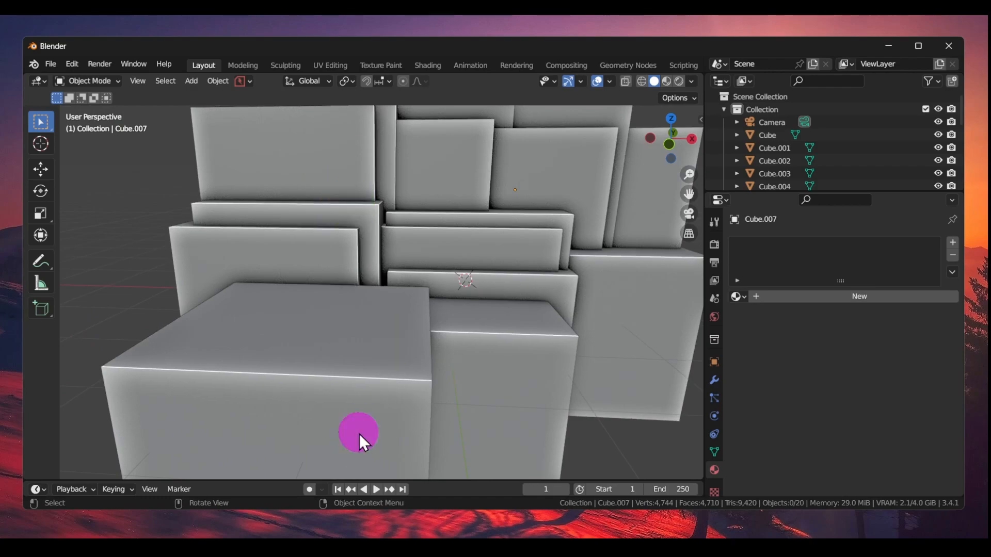
{"action": "left_click", "coordinate": [358, 435]}
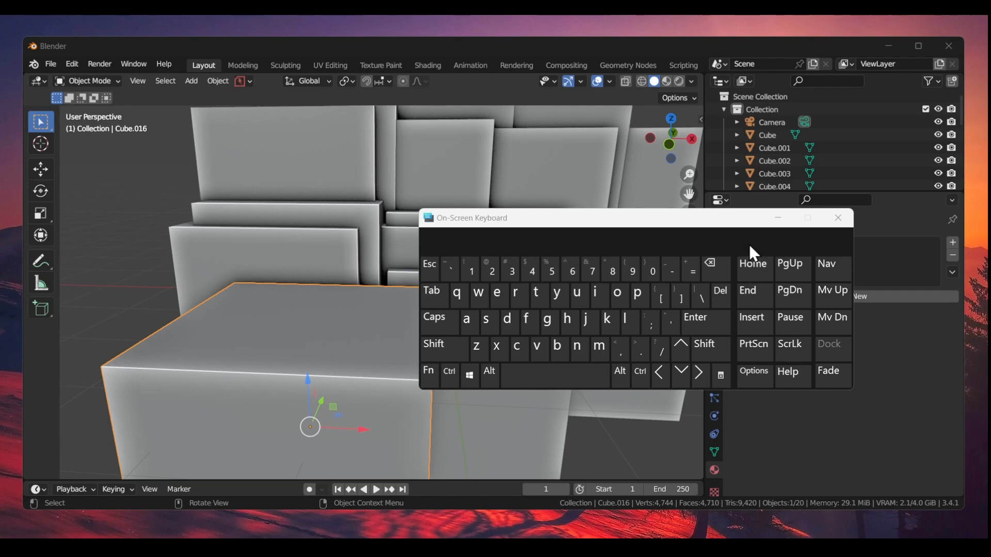
Isolate Cube.016 in Local View using the Numpad / key on the on-screen keyboard.
{"action": "left_click", "coordinate": [838, 218]}
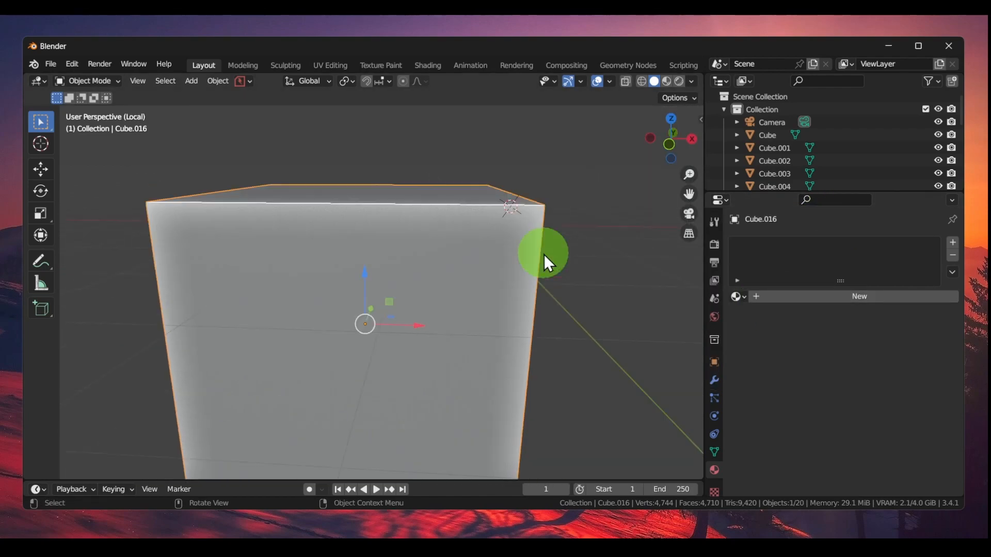
{"action": "left_click", "coordinate": [136, 80]}
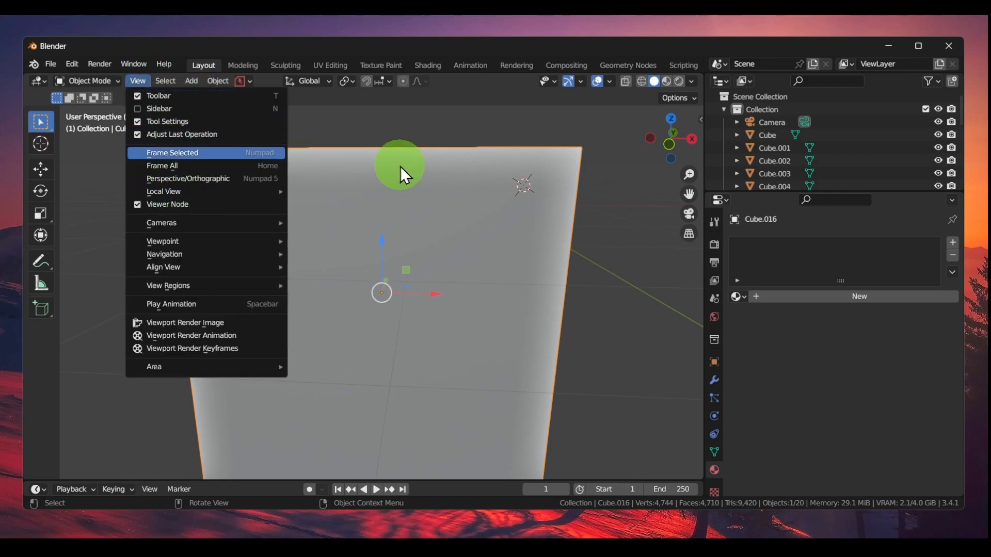
Exit Local View, select Cube.011 and isolate it again via Toggle Local View.
{"action": "left_click", "coordinate": [173, 153]}
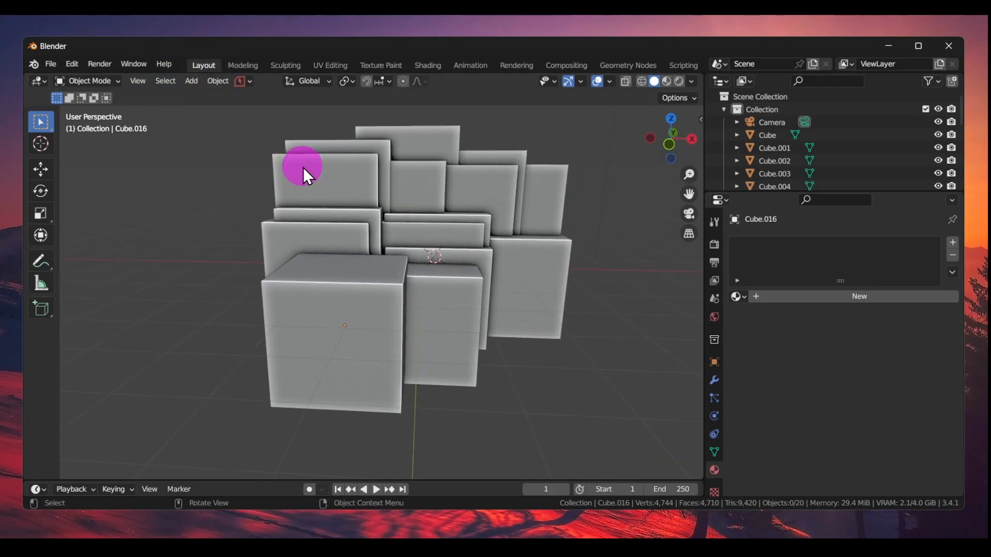
{"action": "left_click", "coordinate": [137, 80]}
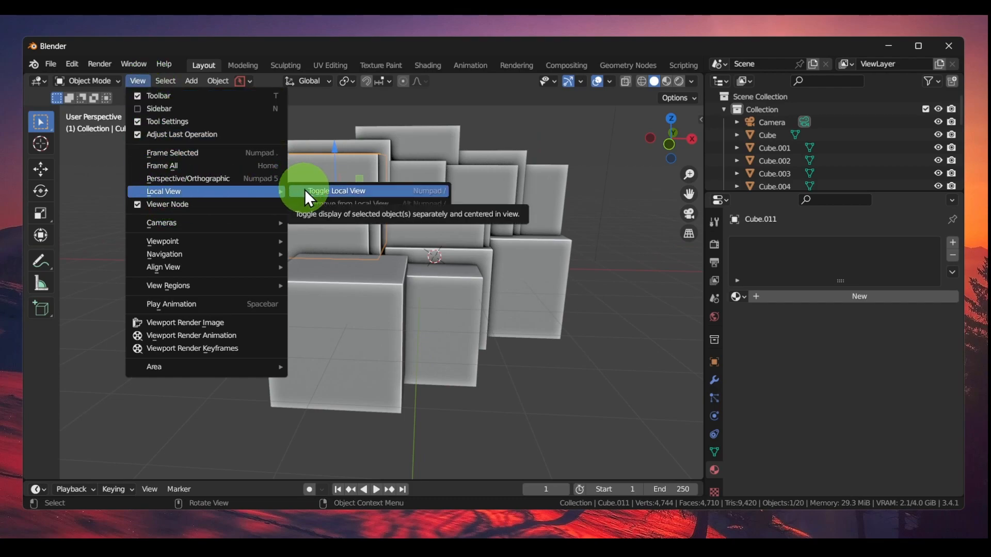
{"action": "left_click", "coordinate": [337, 191]}
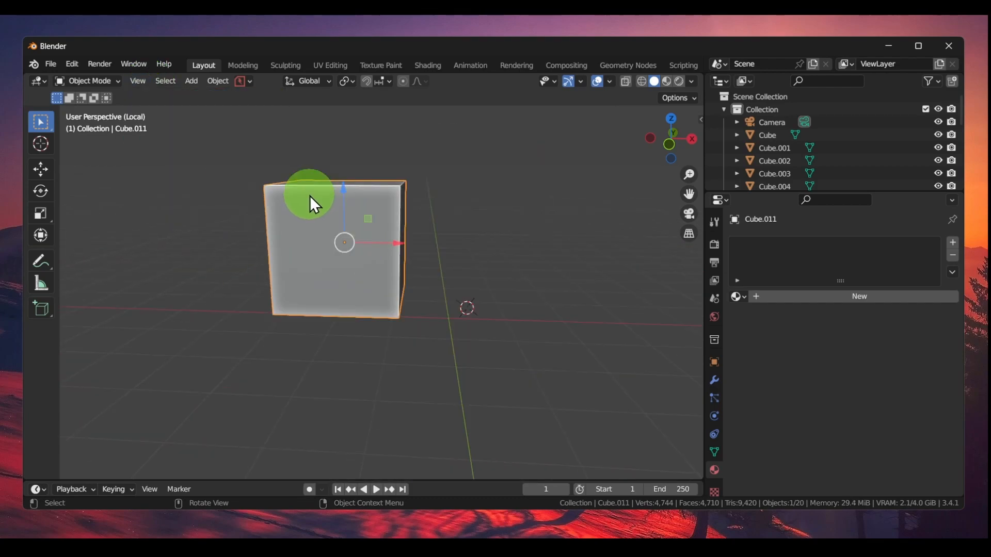